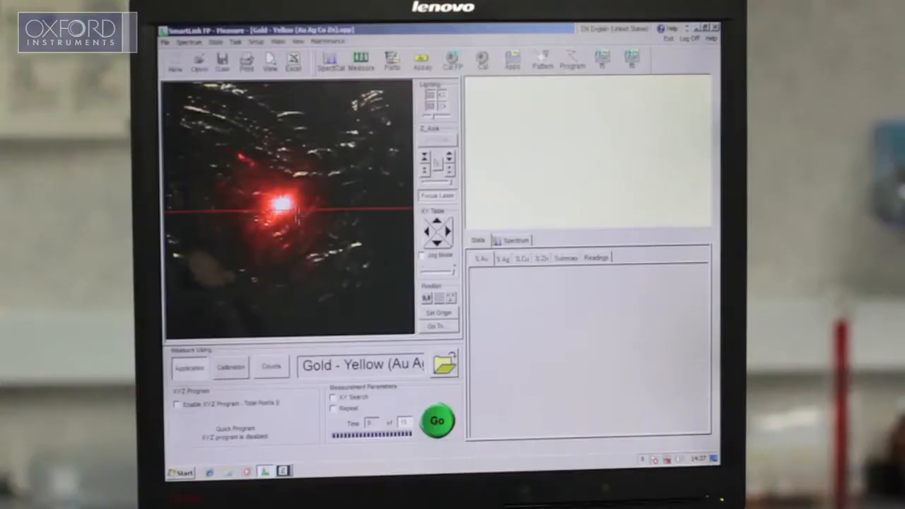
Step: Export the gold sample measurement results to Excel
click(439, 421)
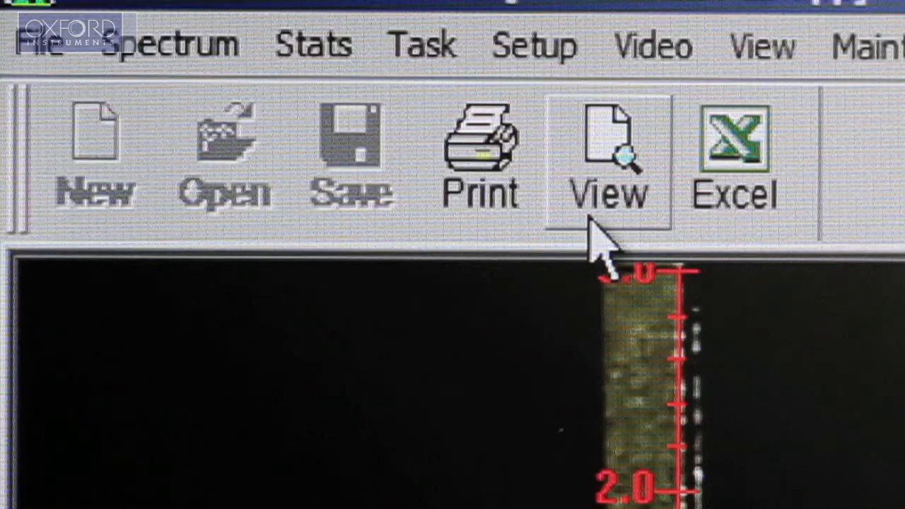
mouse_move(785, 247)
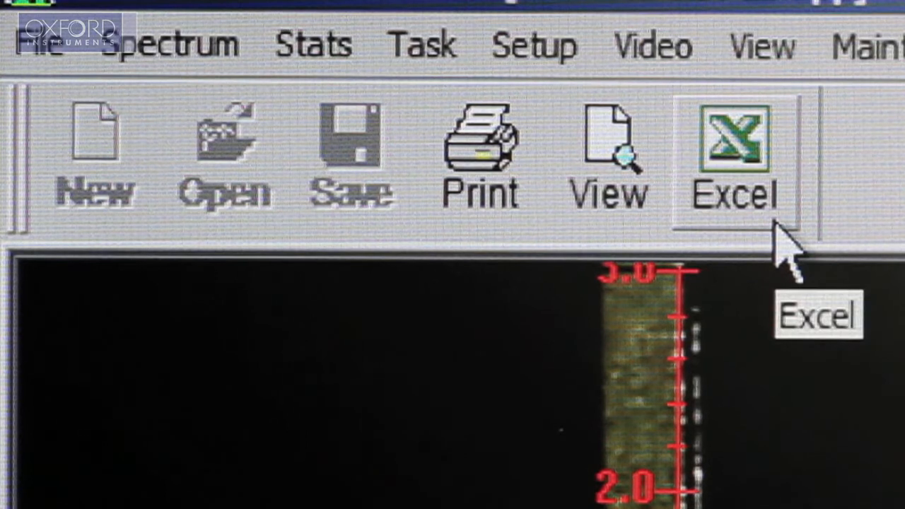
click(732, 152)
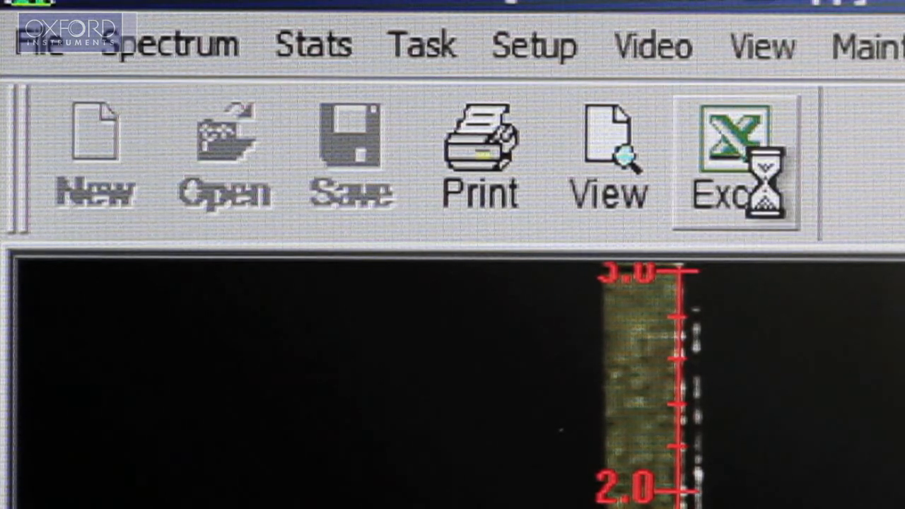